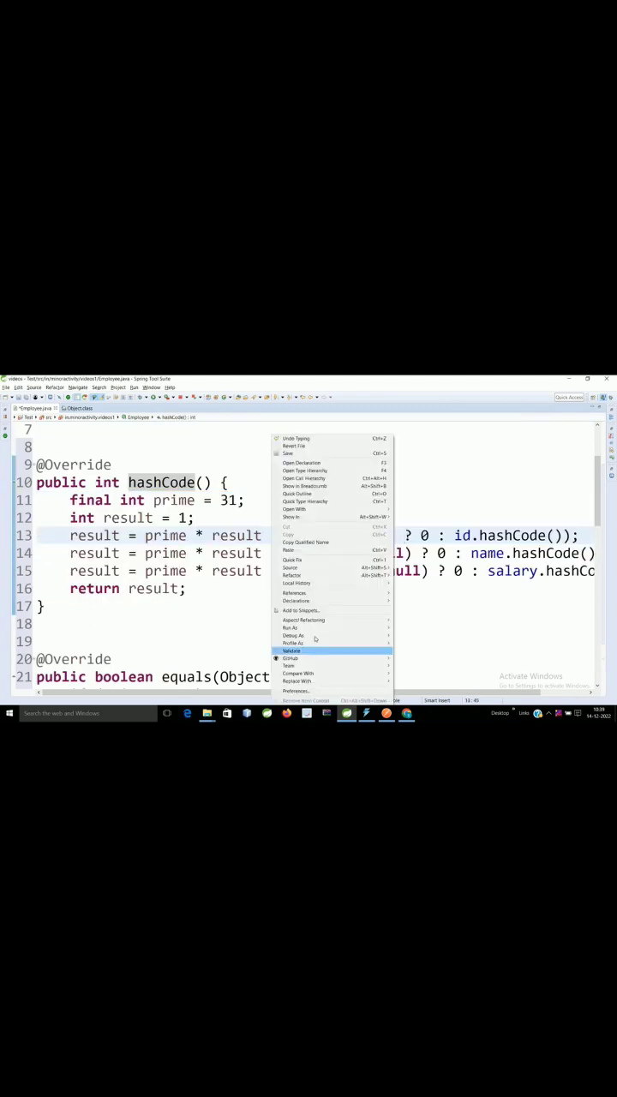
Comment out the prime and result lines in hashCode, leaving return 1
left_click(291, 627)
type("1")
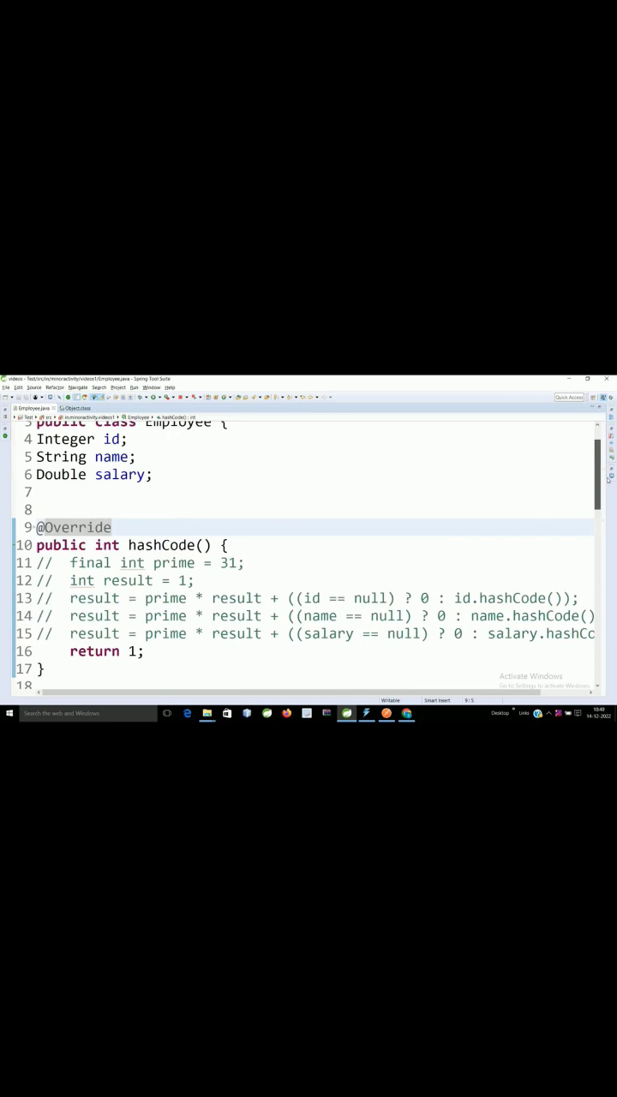
scroll("up", 3)
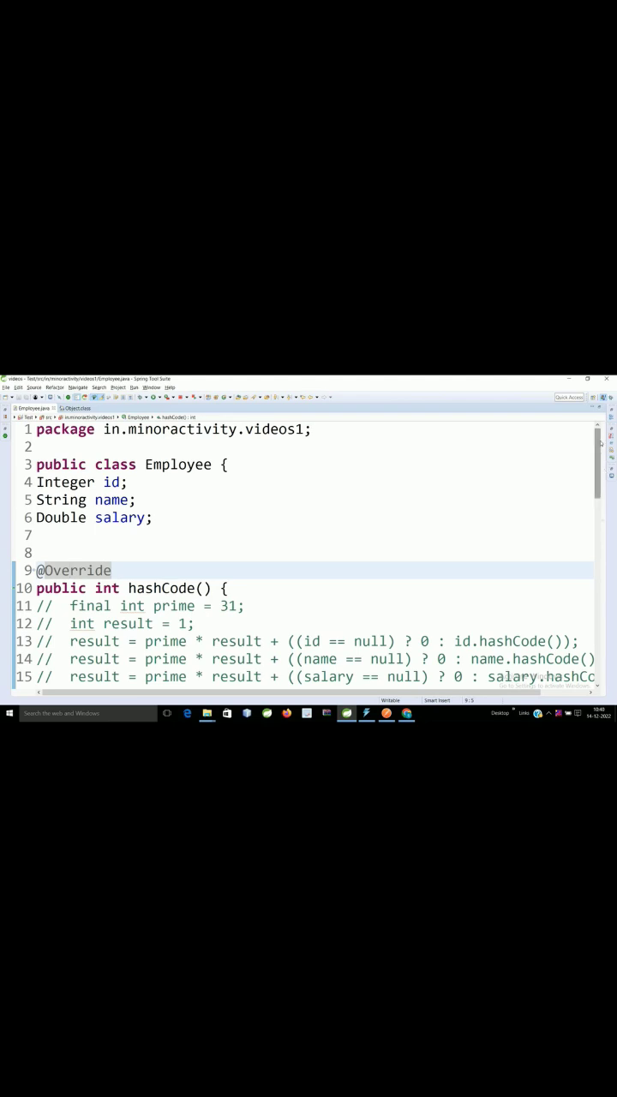
scroll("down", 3)
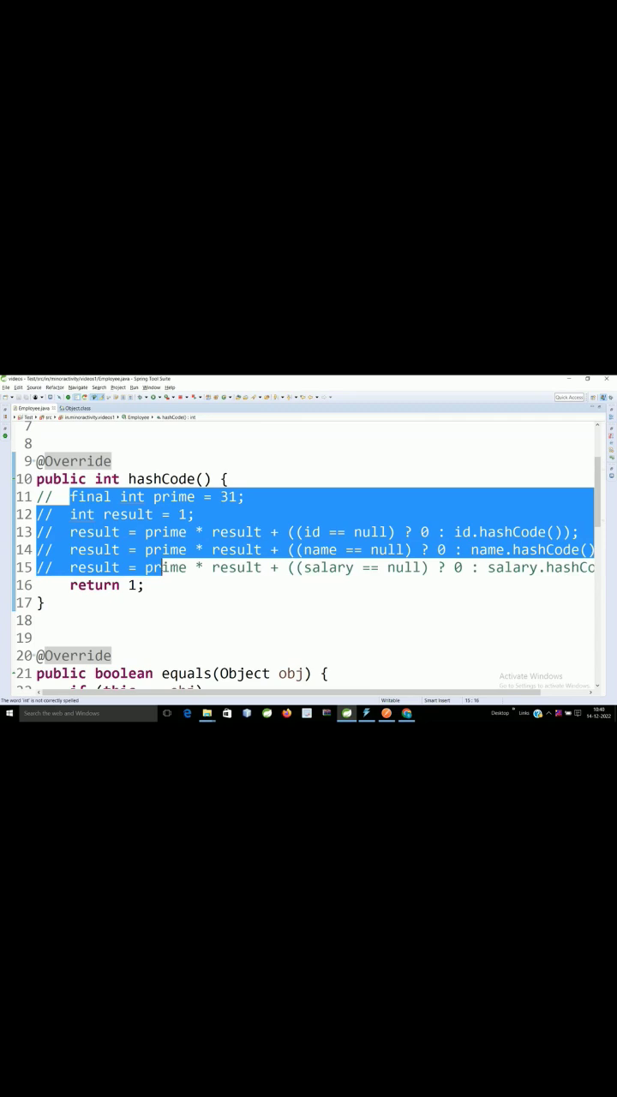
scroll("down", 3)
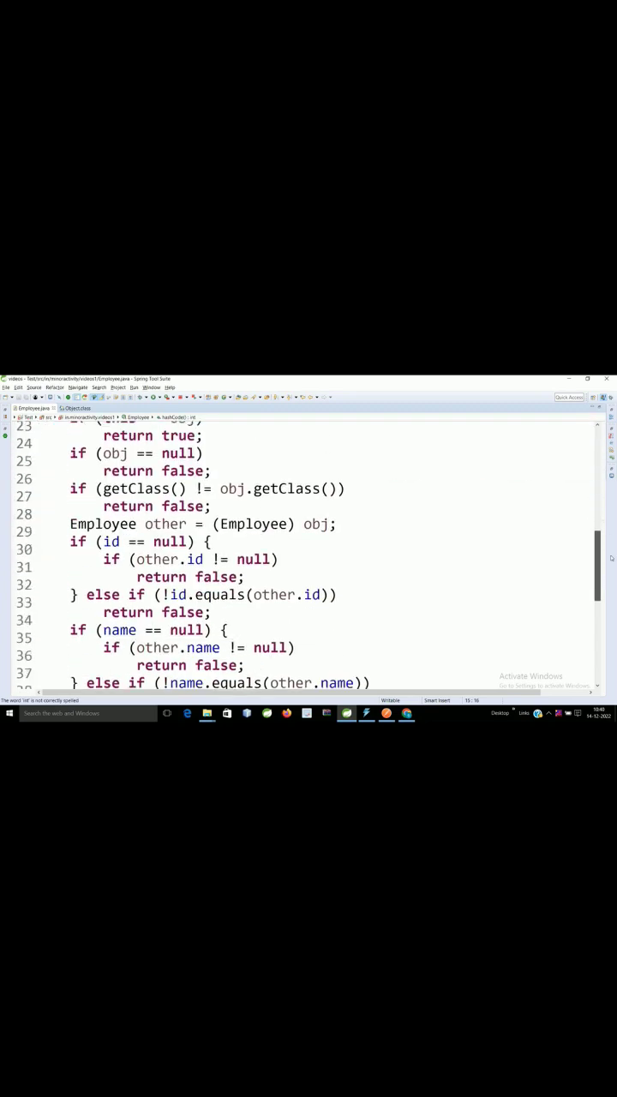